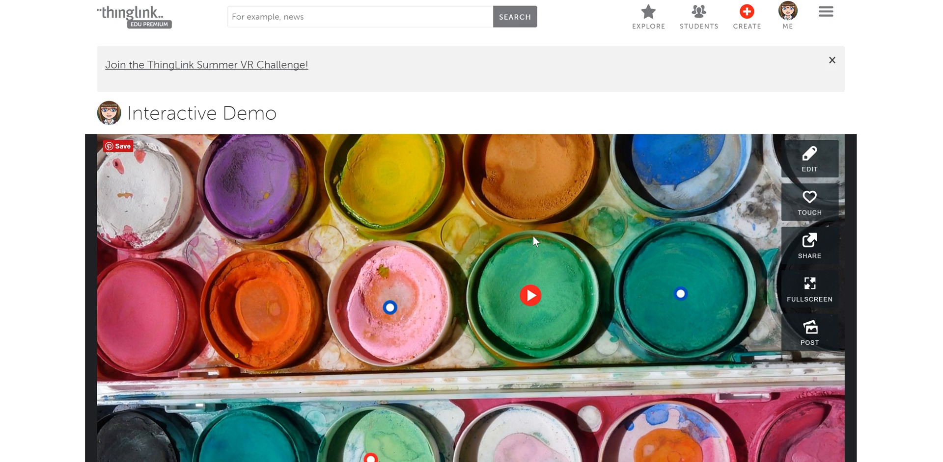
mouse_move(772, 240)
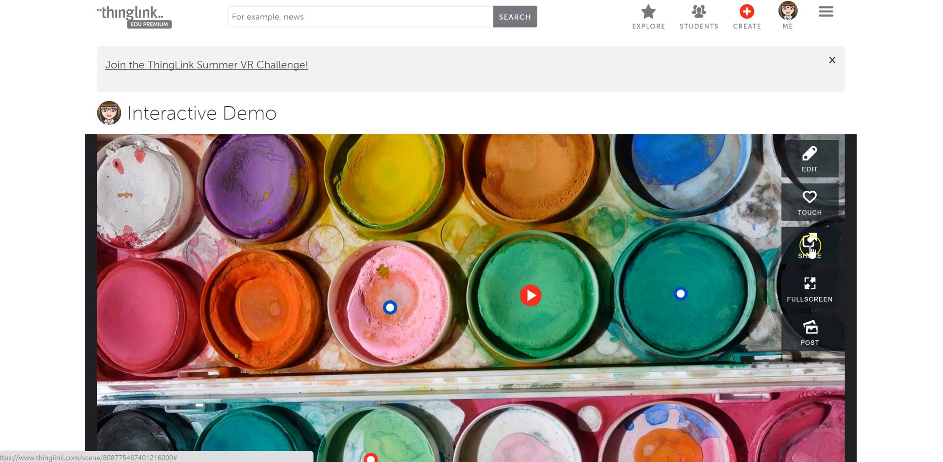
Open the Share this image popup for the Interactive Demo watercolor image
click(809, 245)
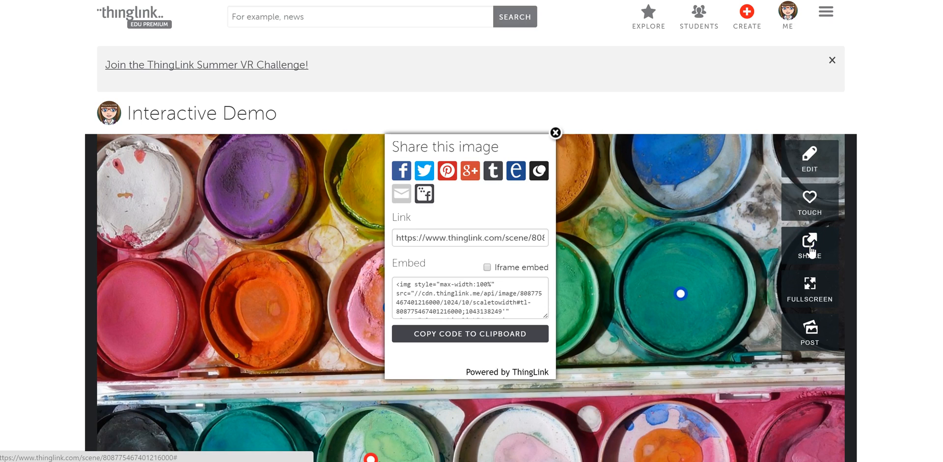
Switch the embed code to an iframe and set its size to 900 × 600
click(487, 268)
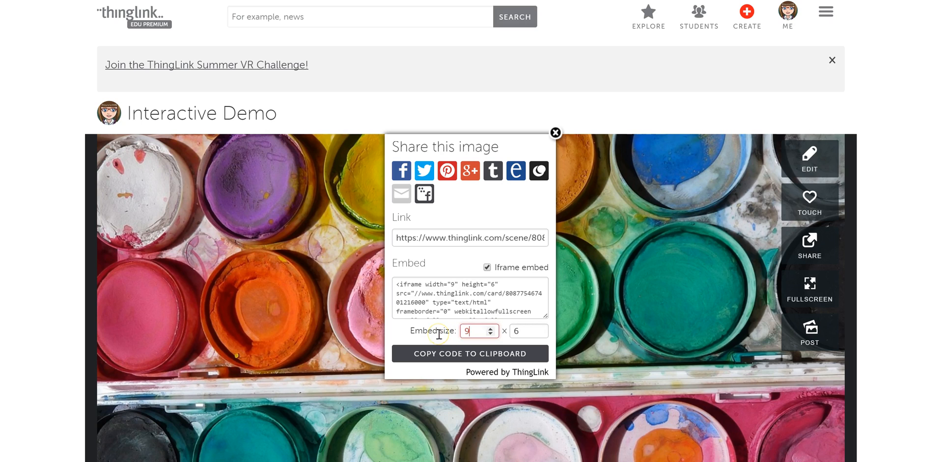
text(00)
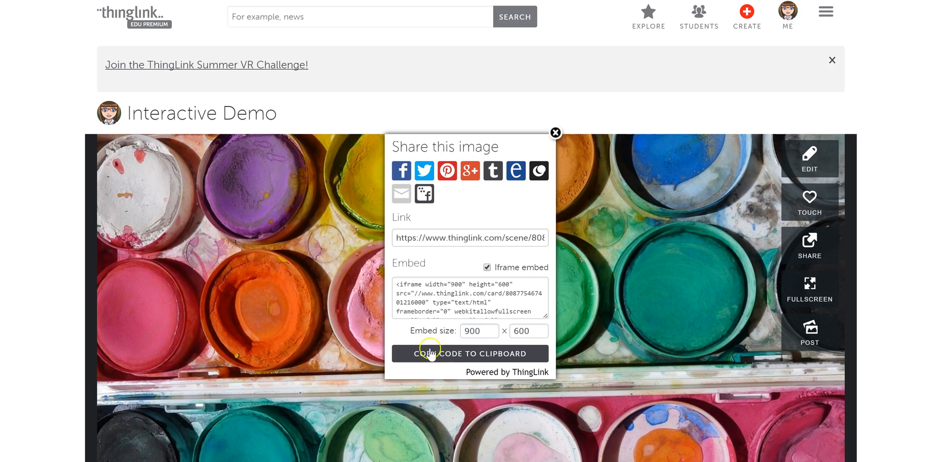
mouse_move(431, 302)
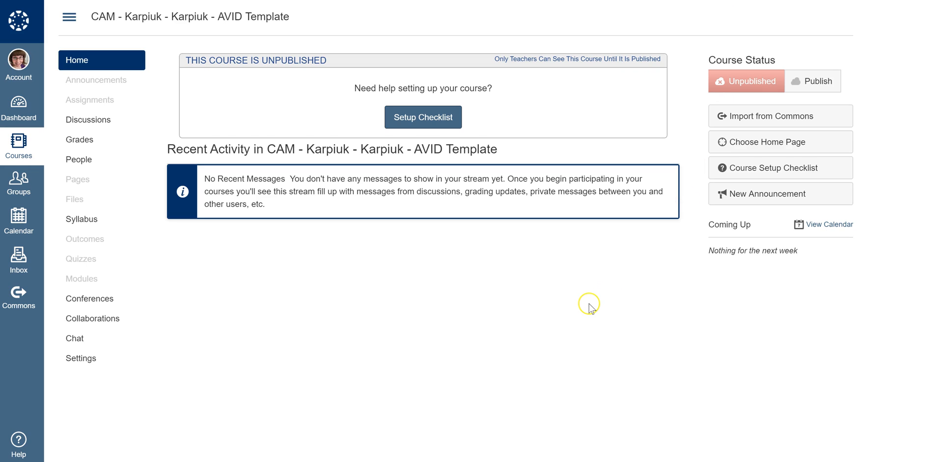
mouse_move(752, 142)
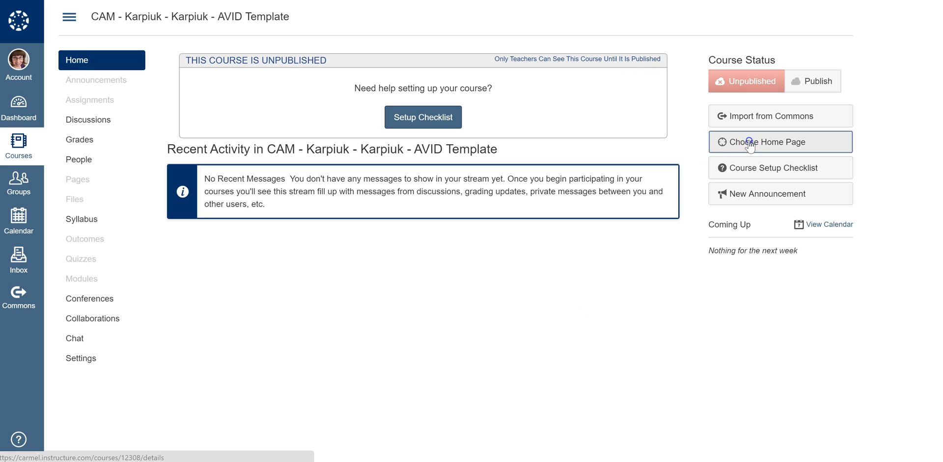
Open Choose Home Page from the course Home page sidebar
click(772, 142)
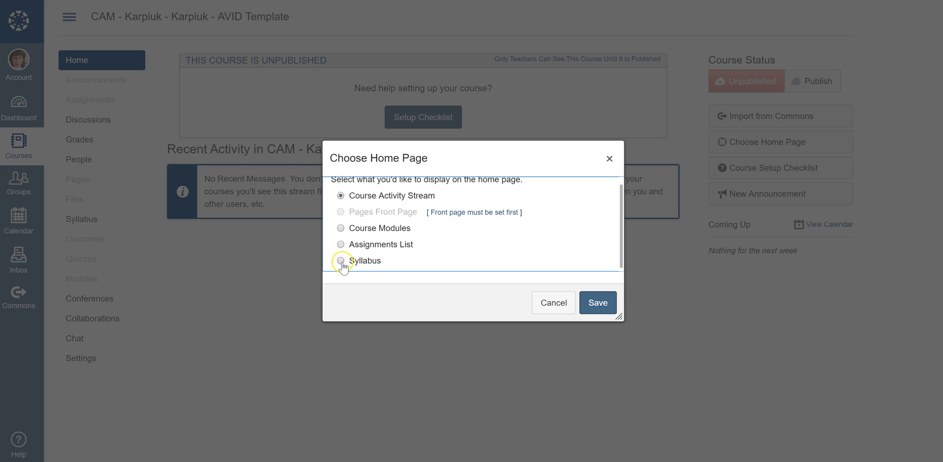
Select Syllabus in the Choose Home Page dialog and save
click(340, 261)
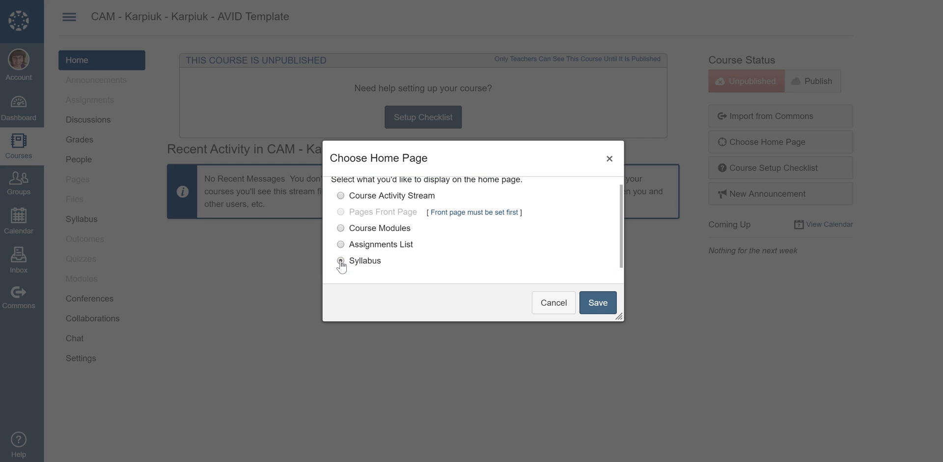
click(340, 261)
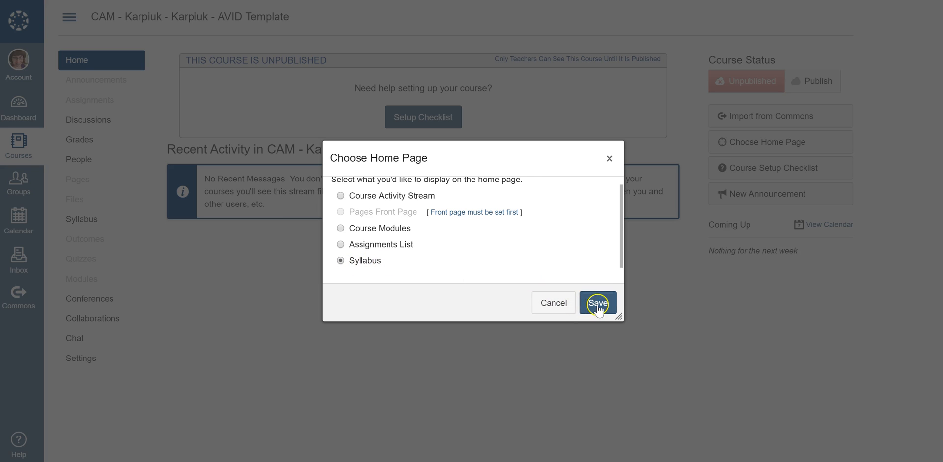
click(597, 303)
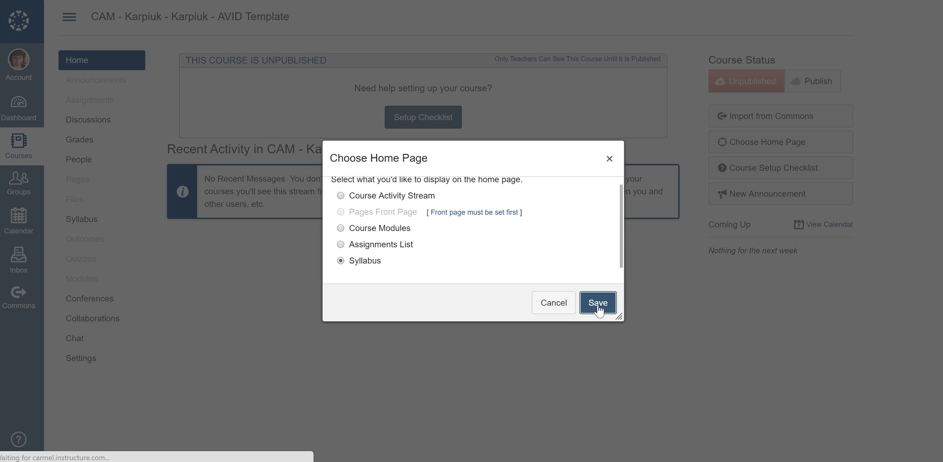
click(596, 302)
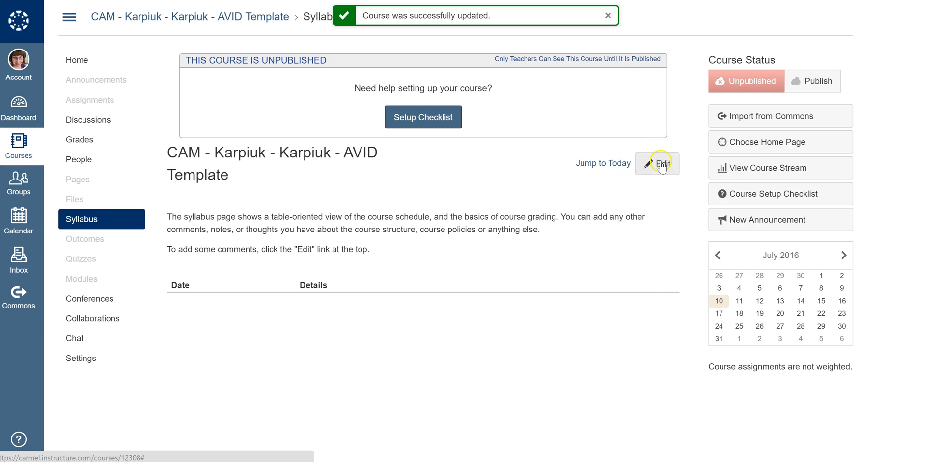
Edit the syllabus description and switch to the HTML Editor
click(657, 163)
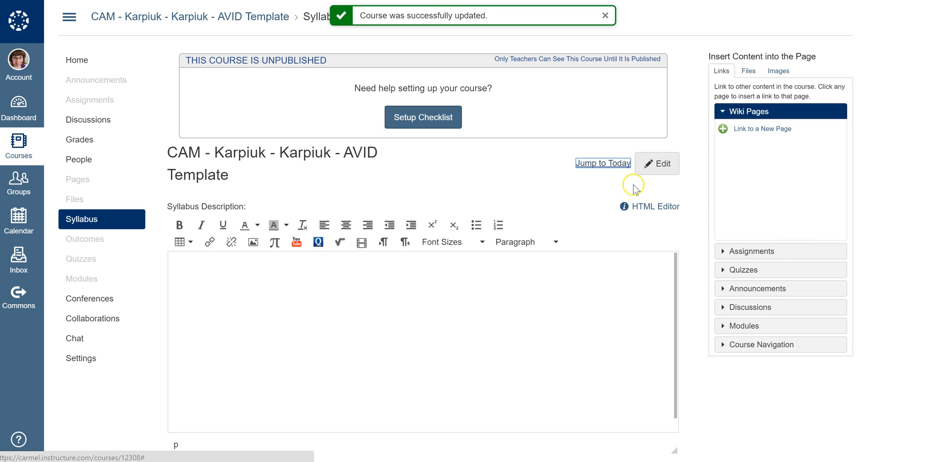
mouse_move(568, 246)
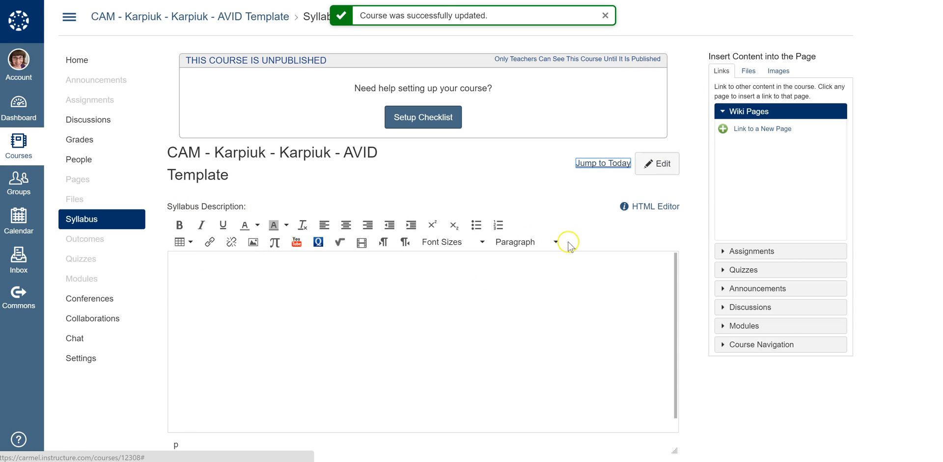
mouse_move(571, 278)
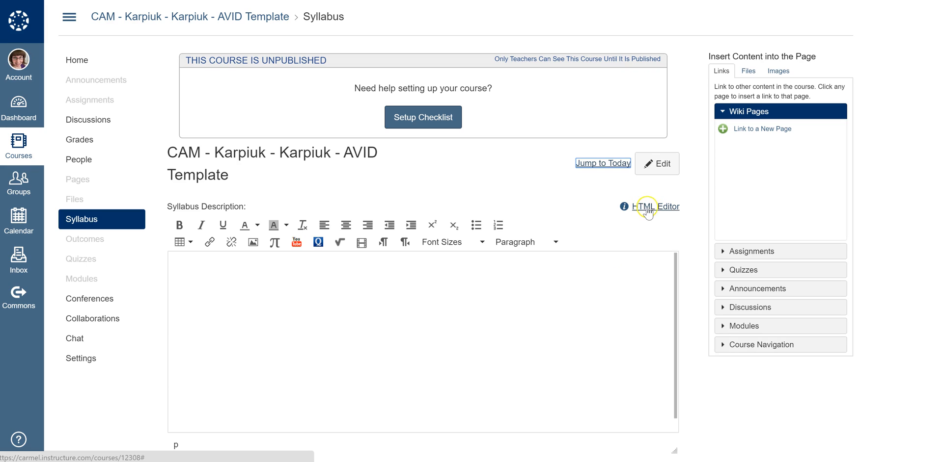
click(656, 206)
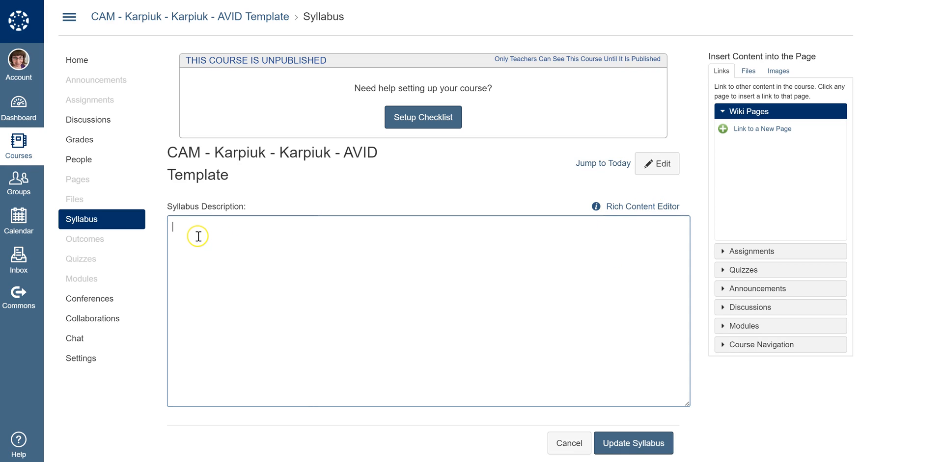
Paste the 900×600 ThingLink iframe code into the syllabus and update it
text(<iframe width="900" height="600" src="//www.thinglink.com/card/808775467401216000" type="text/html" frameborder="0" webkitallowfullscreen mozallowfullscreen allowfullscreen scrolling="no"></iframe>)
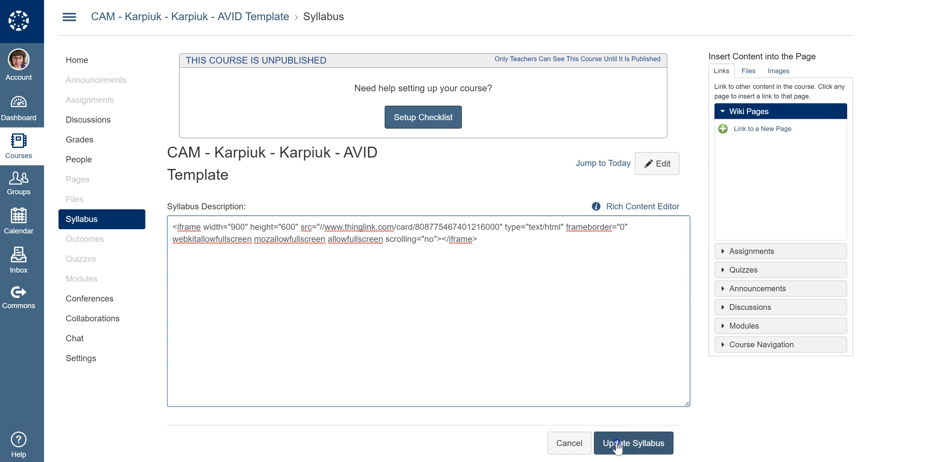
click(631, 444)
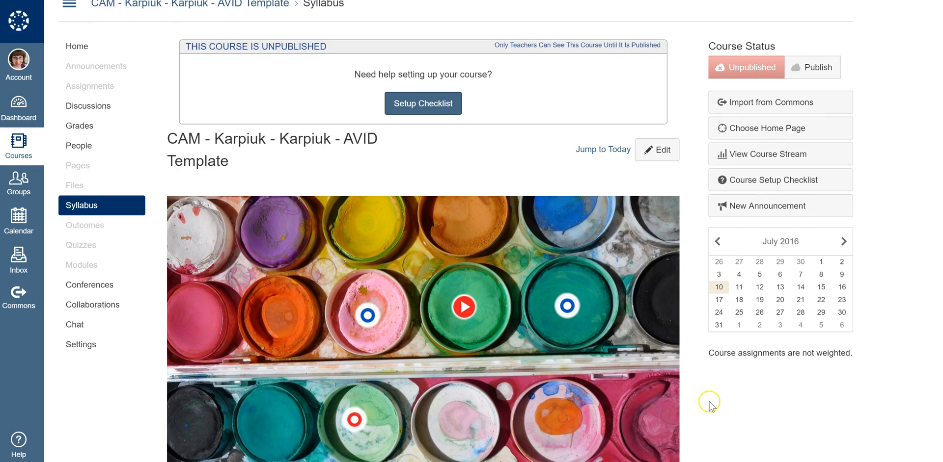
scroll(down, 3)
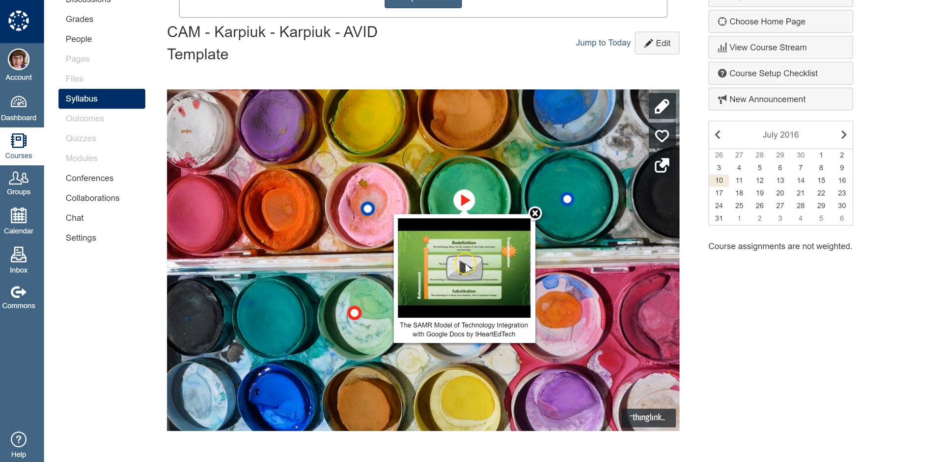
click(464, 267)
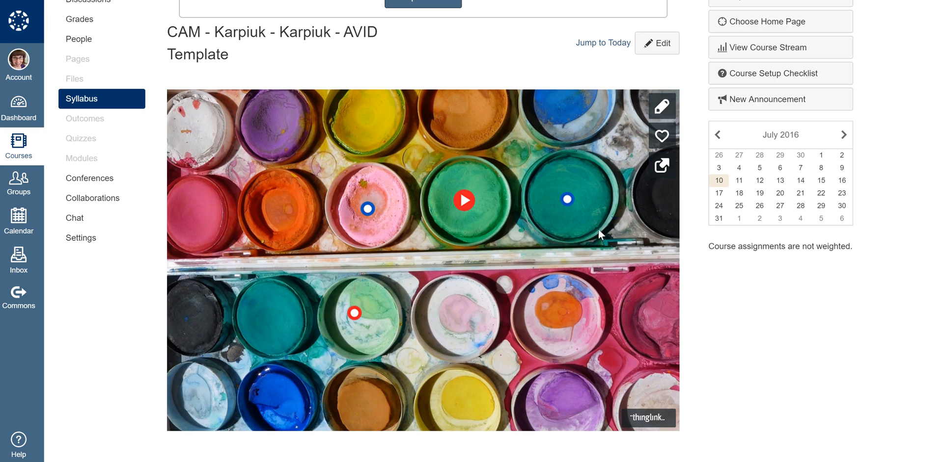
click(354, 313)
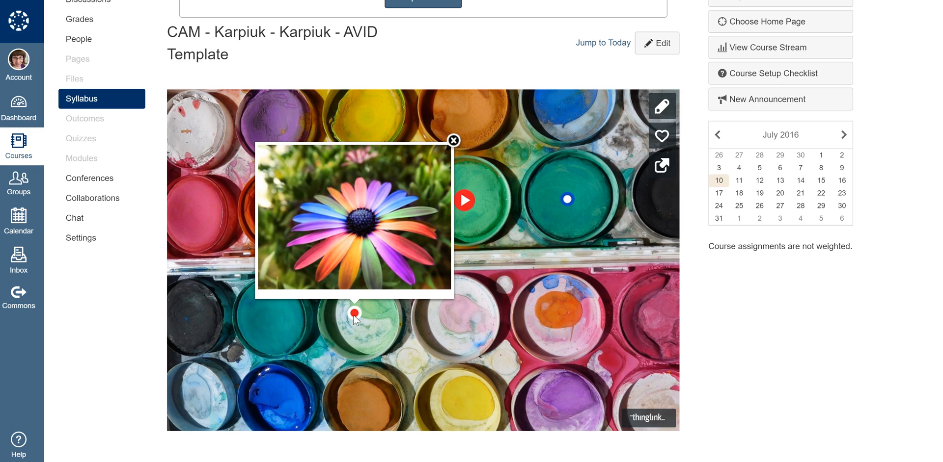
click(568, 199)
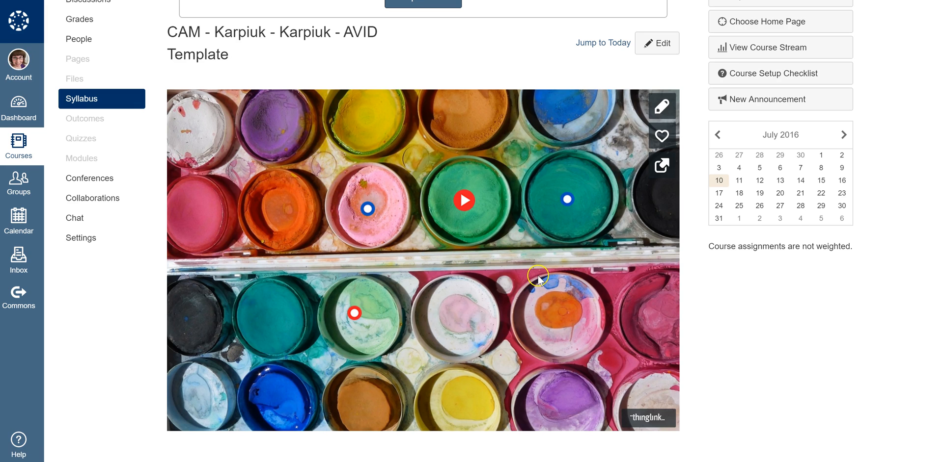
scroll(up, 3)
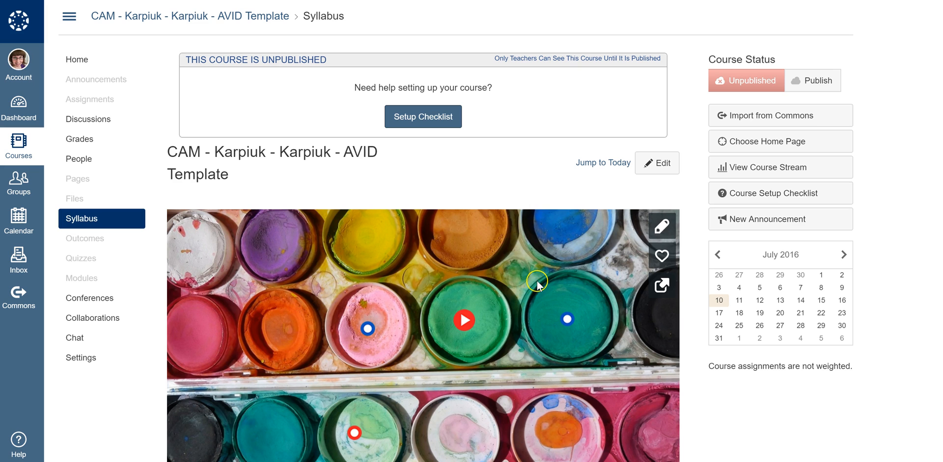